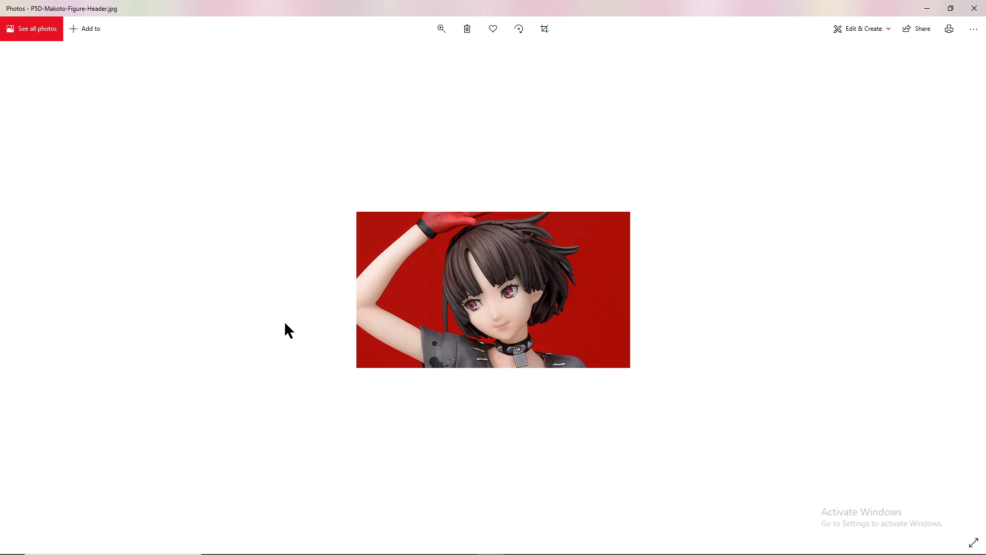
Advance from the header close-up to the full-body photo of the figure on one leg.
{"action": "key", "text": "Right"}
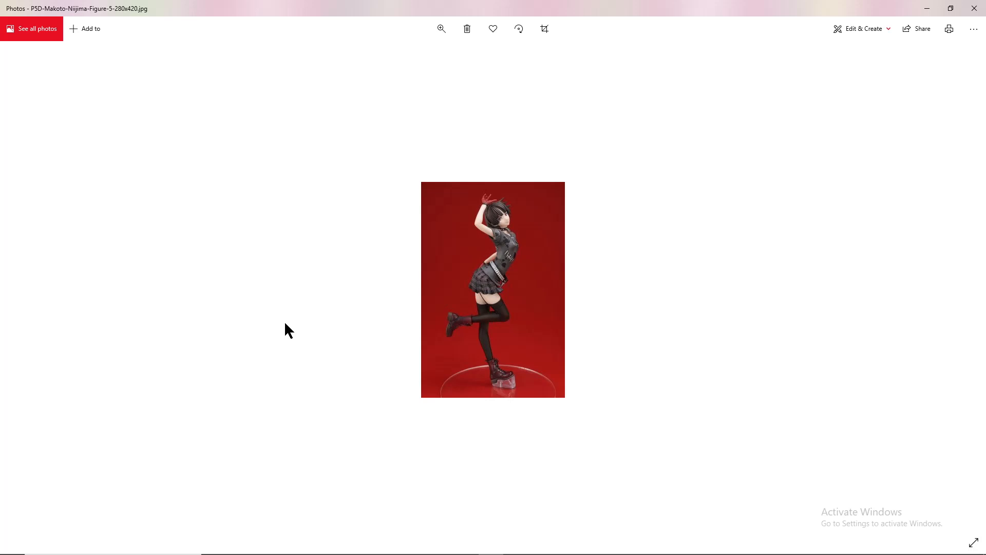
Step forward past the side-view shot to the waist-up photo of the figure waving.
{"action": "key", "text": "Right"}
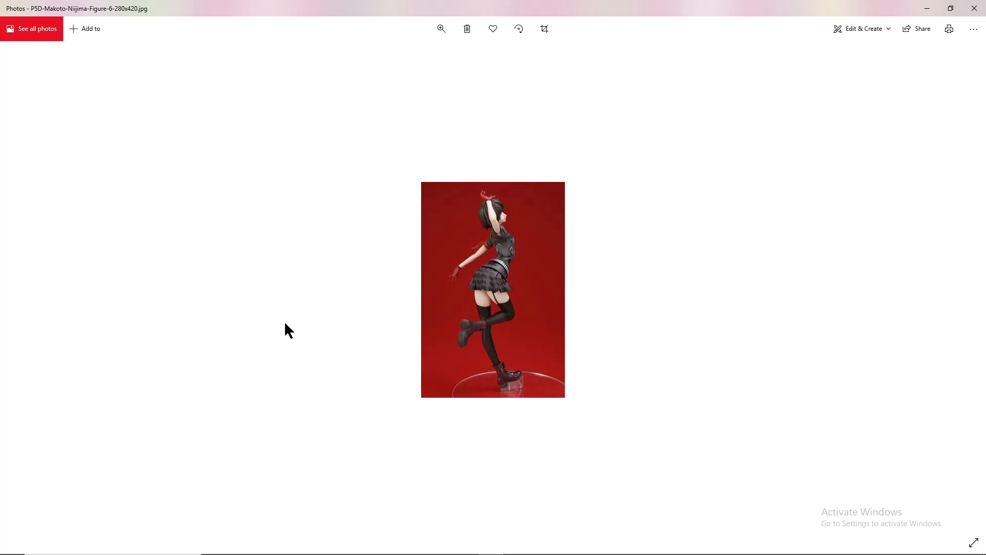
{"action": "key", "text": "Right"}
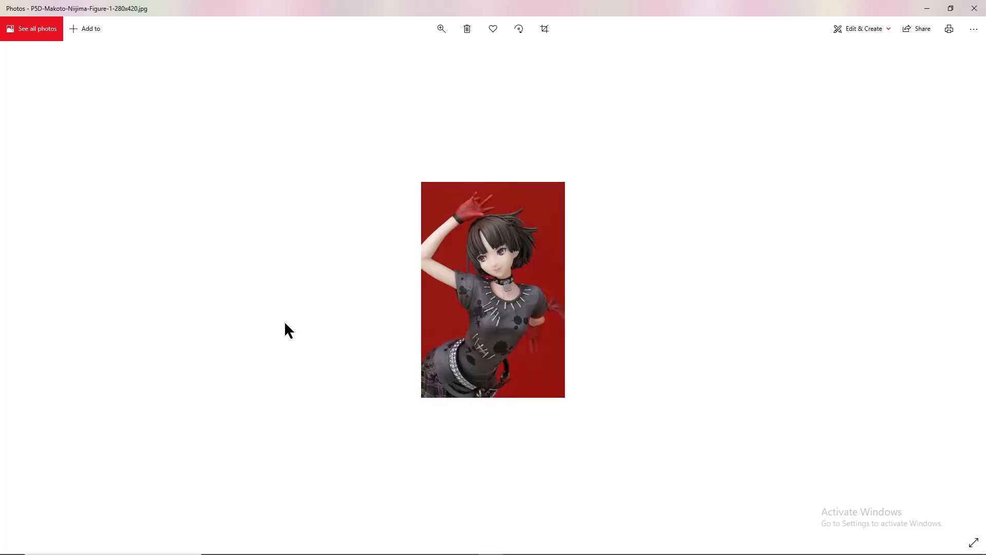
Advance toward the close-up of the figure's plaid skirt, belts and chain.
{"action": "key", "text": "Right"}
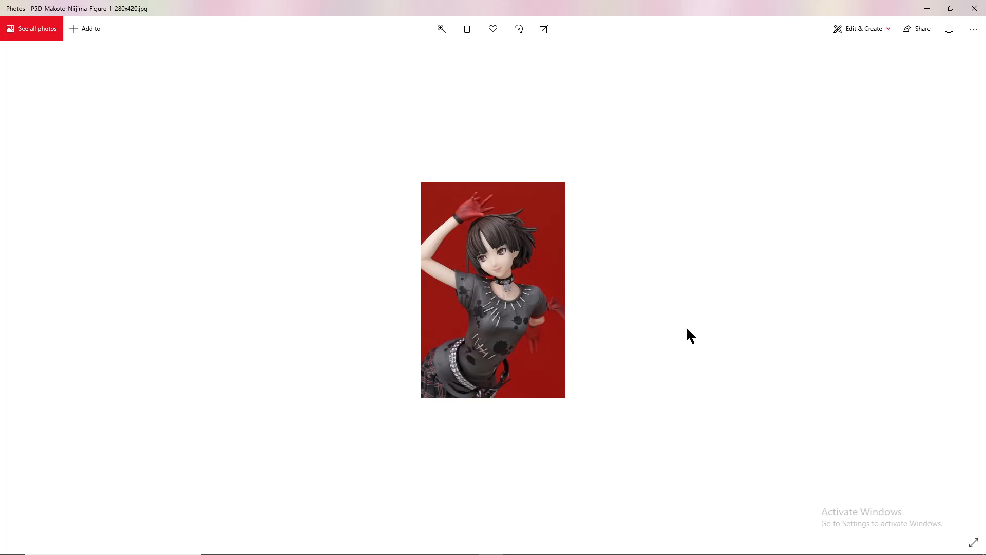
{"action": "mouse_move", "coordinate": [629, 349]}
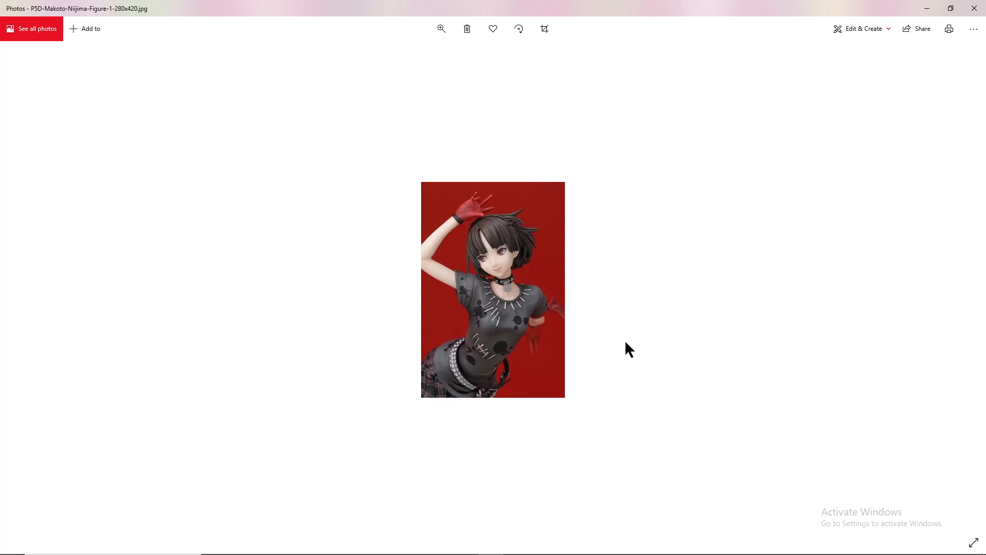
{"action": "mouse_move", "coordinate": [651, 400]}
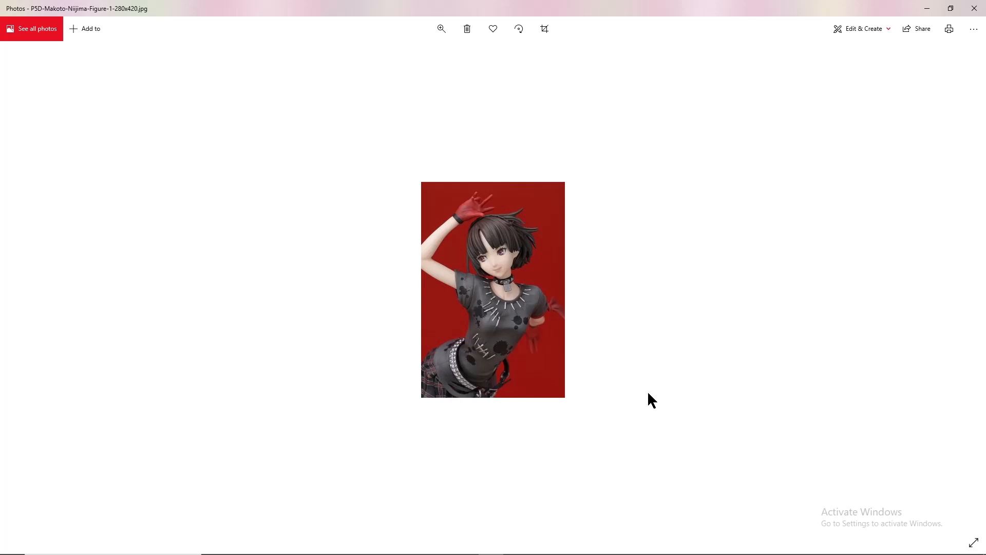
{"action": "mouse_move", "coordinate": [643, 402]}
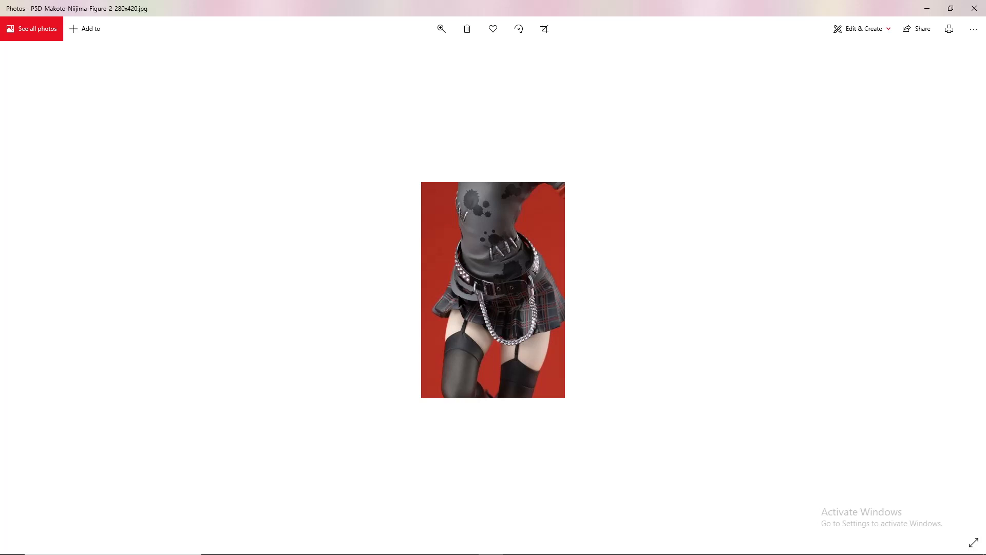
{"action": "mouse_move", "coordinate": [471, 323]}
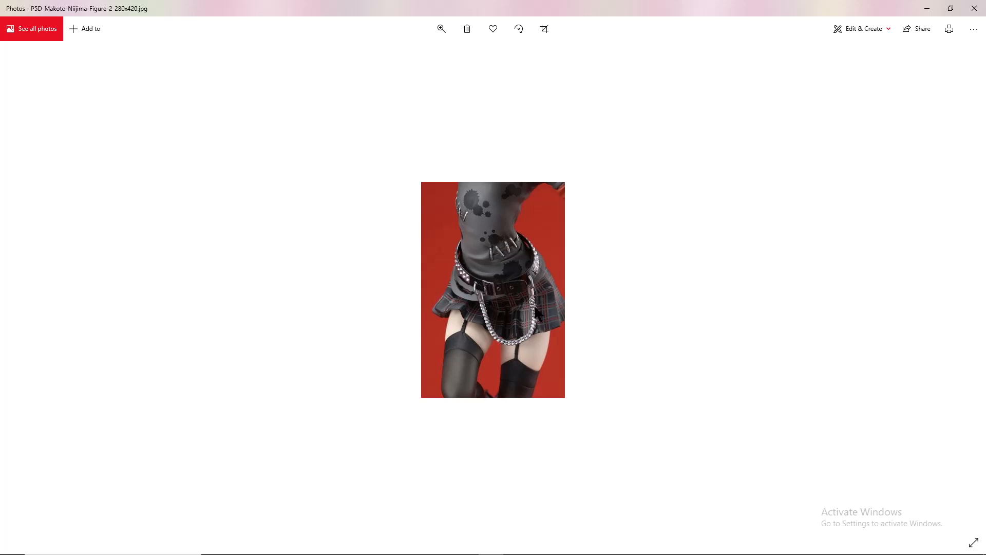
{"action": "mouse_move", "coordinate": [537, 311]}
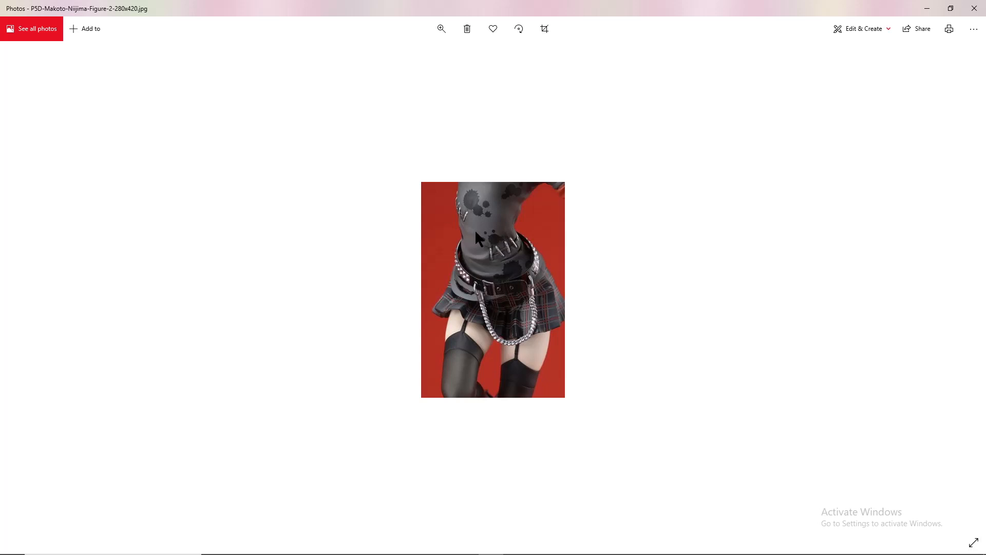
{"action": "mouse_move", "coordinate": [716, 265]}
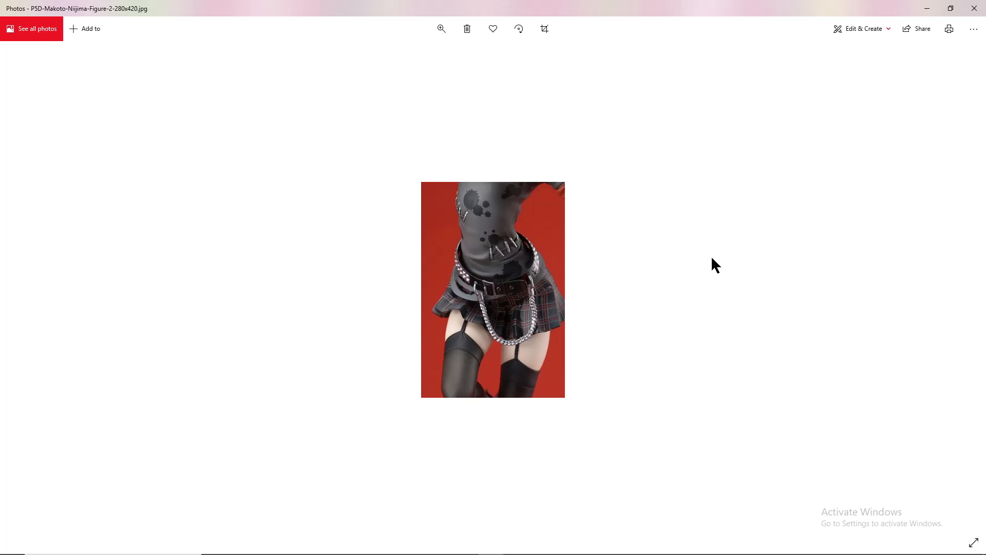
{"action": "mouse_move", "coordinate": [744, 276]}
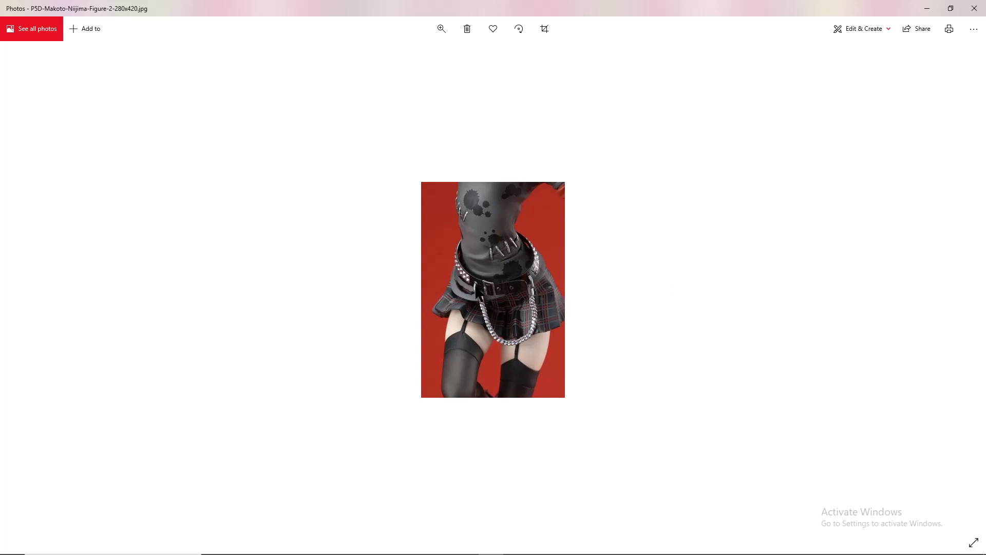
{"action": "mouse_move", "coordinate": [481, 291]}
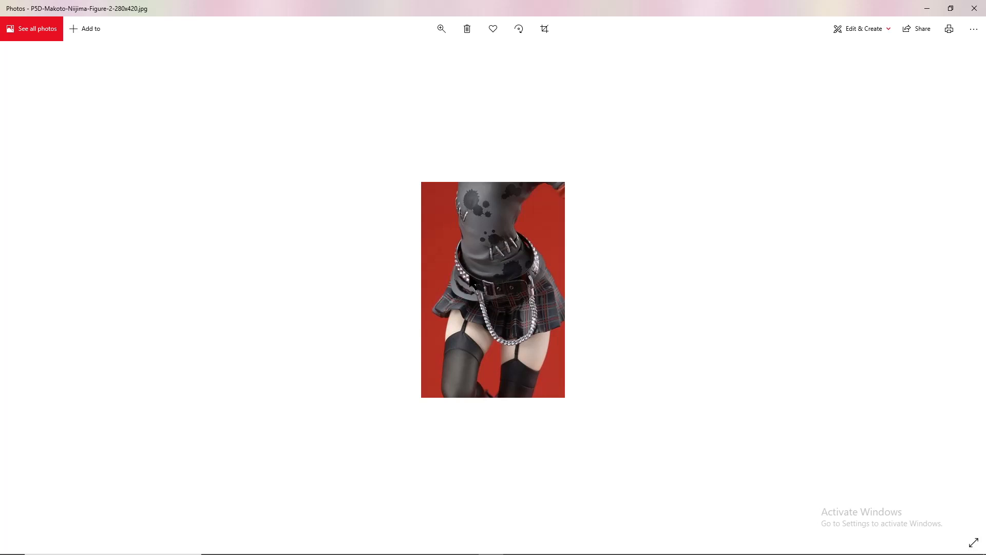
{"action": "mouse_move", "coordinate": [656, 369]}
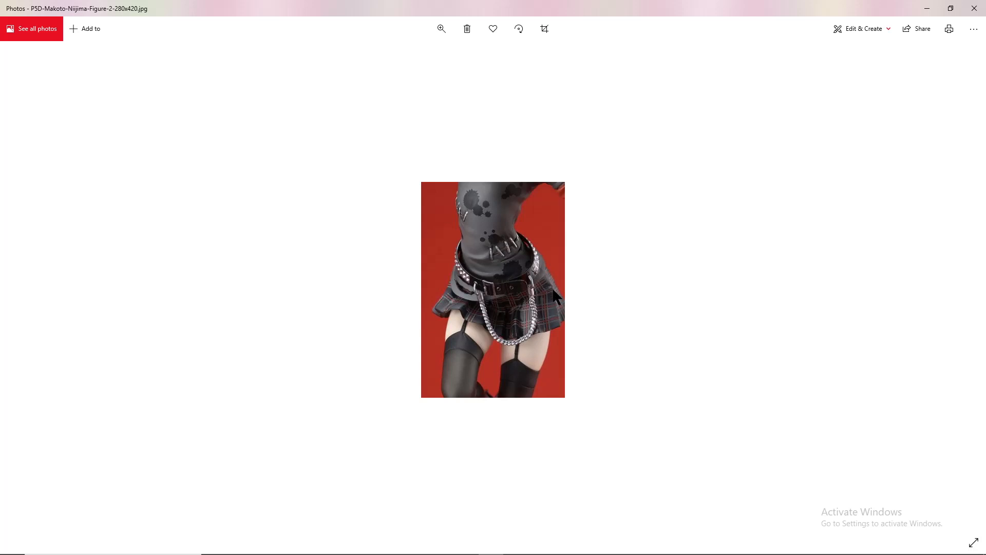
{"action": "mouse_move", "coordinate": [441, 373]}
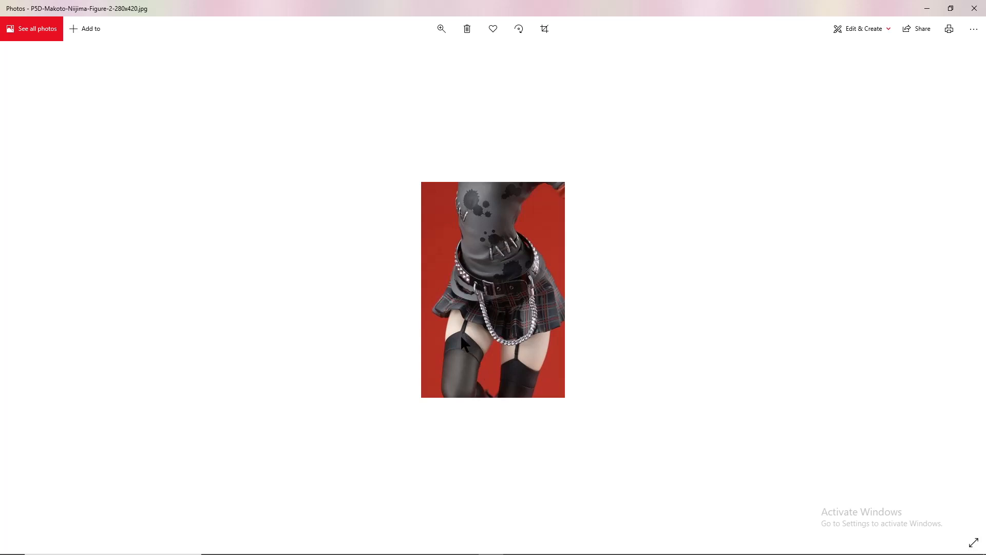
{"action": "mouse_move", "coordinate": [420, 184]}
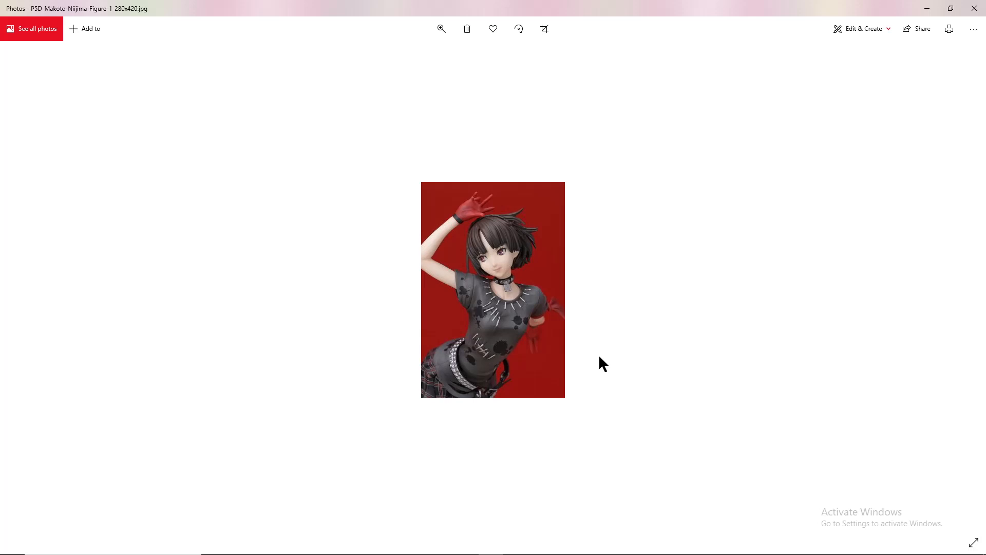
{"action": "mouse_move", "coordinate": [515, 302]}
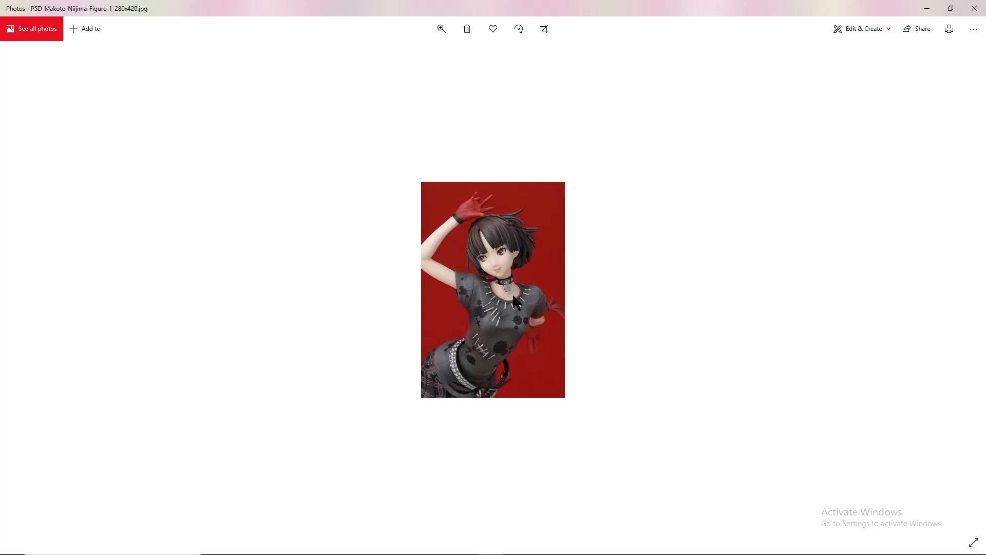
{"action": "mouse_move", "coordinate": [631, 421]}
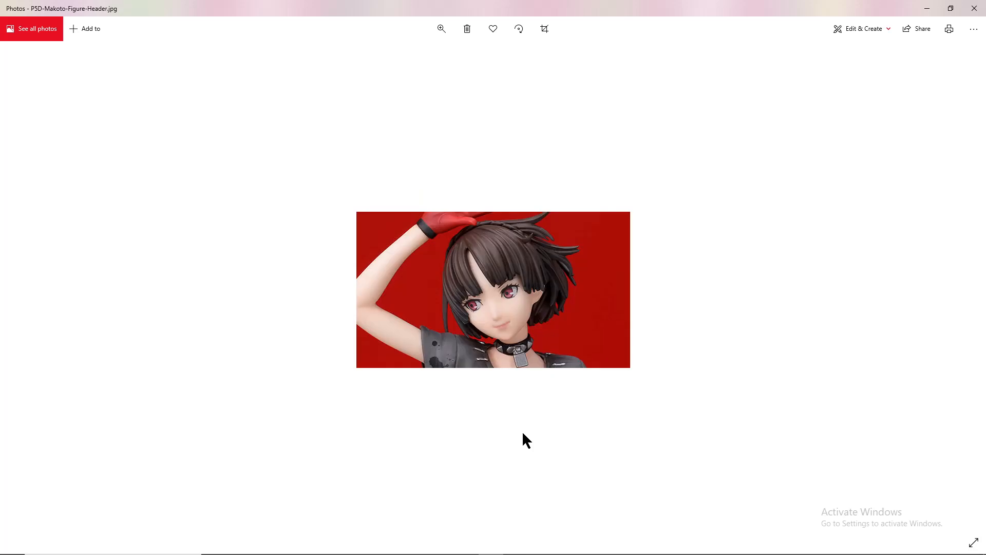
{"action": "mouse_move", "coordinate": [497, 168]}
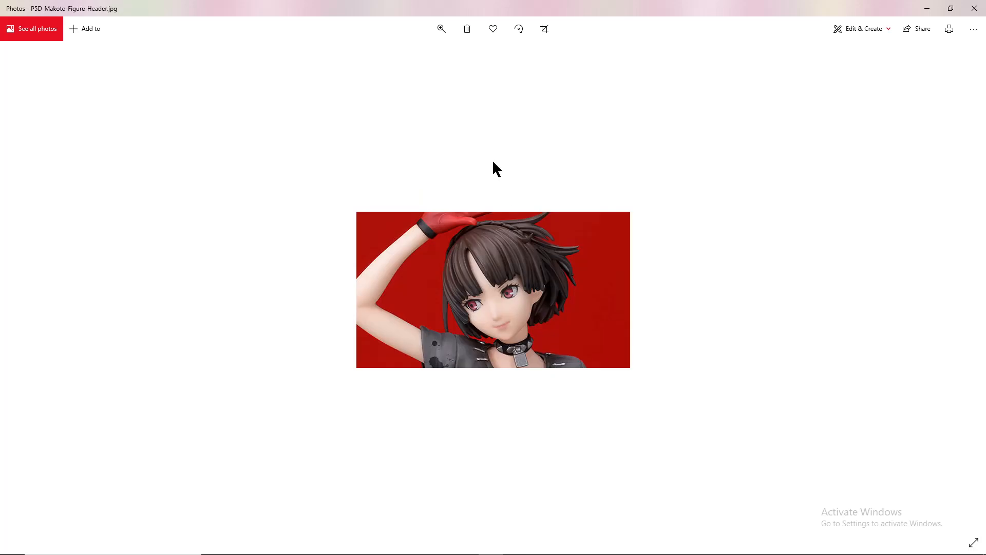
{"action": "mouse_move", "coordinate": [517, 437]}
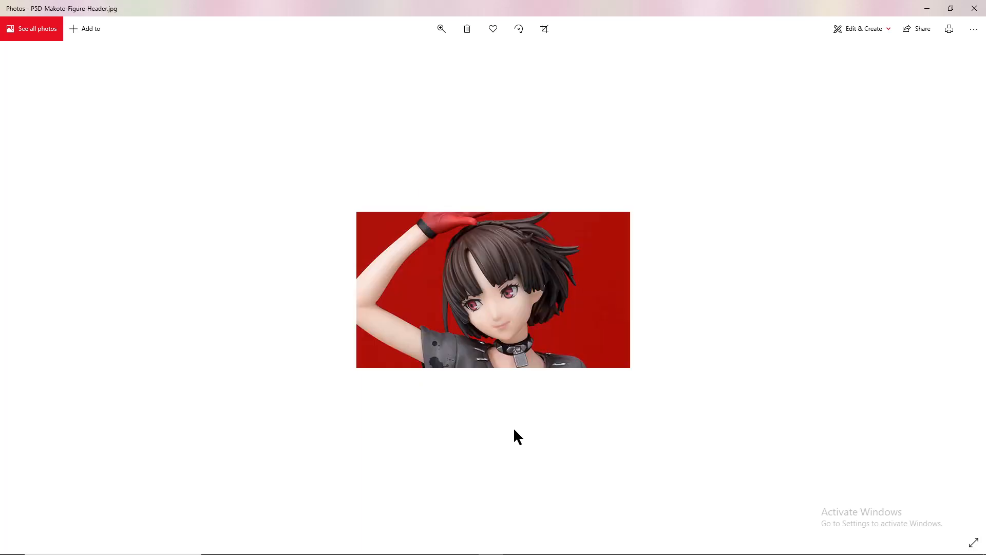
{"action": "mouse_move", "coordinate": [509, 229]}
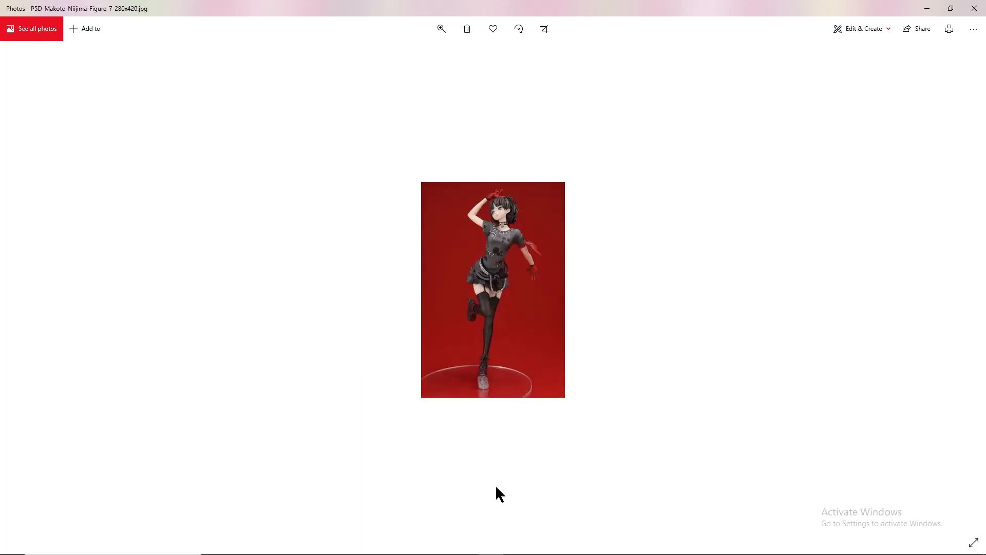
{"action": "mouse_move", "coordinate": [533, 436]}
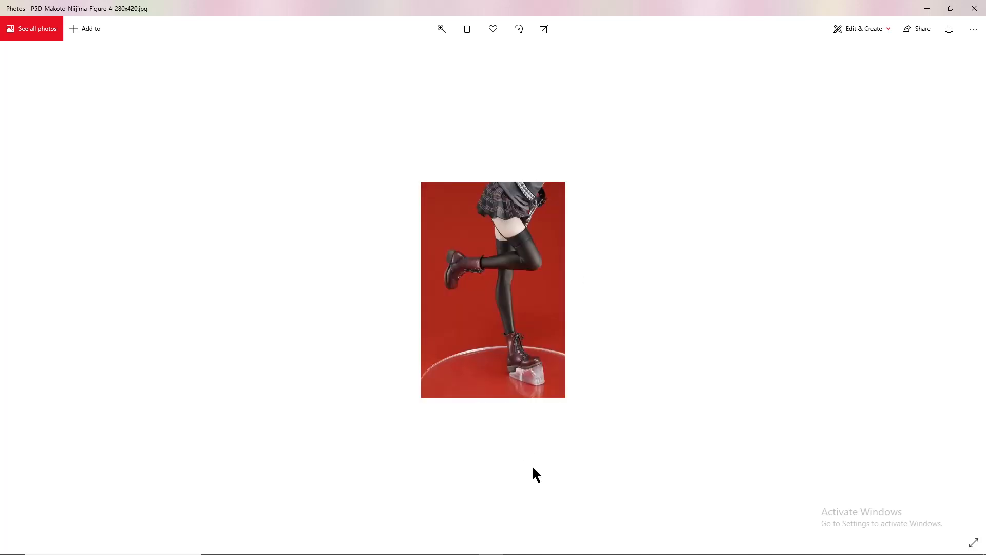
{"action": "mouse_move", "coordinate": [534, 454]}
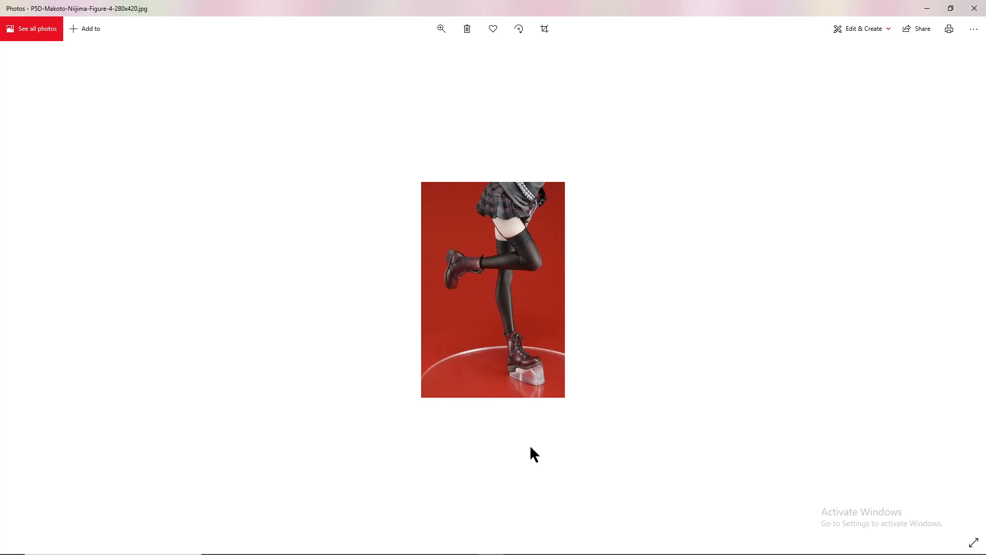
{"action": "mouse_move", "coordinate": [552, 424]}
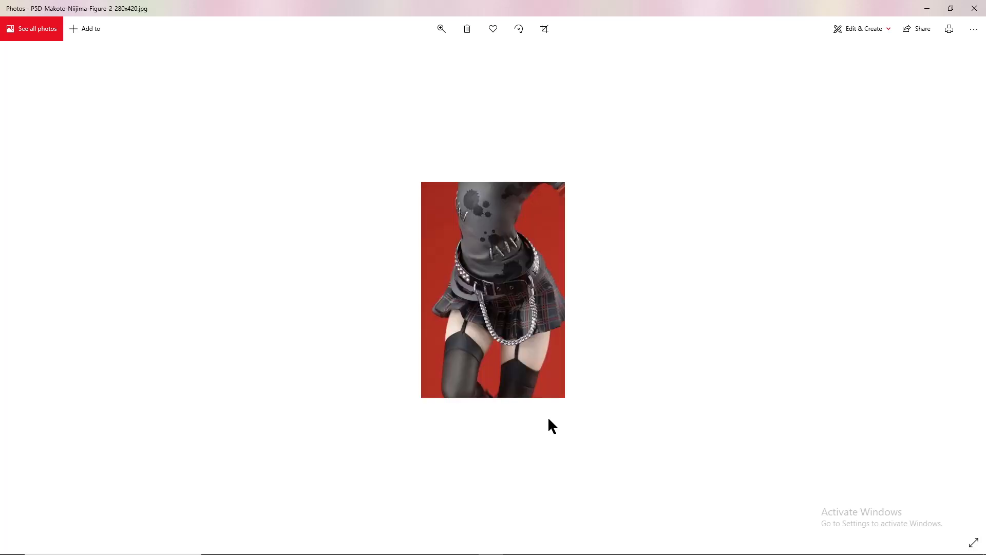
Step through the upper-body and side-view photos back to the header face close-up.
{"action": "key", "text": "left"}
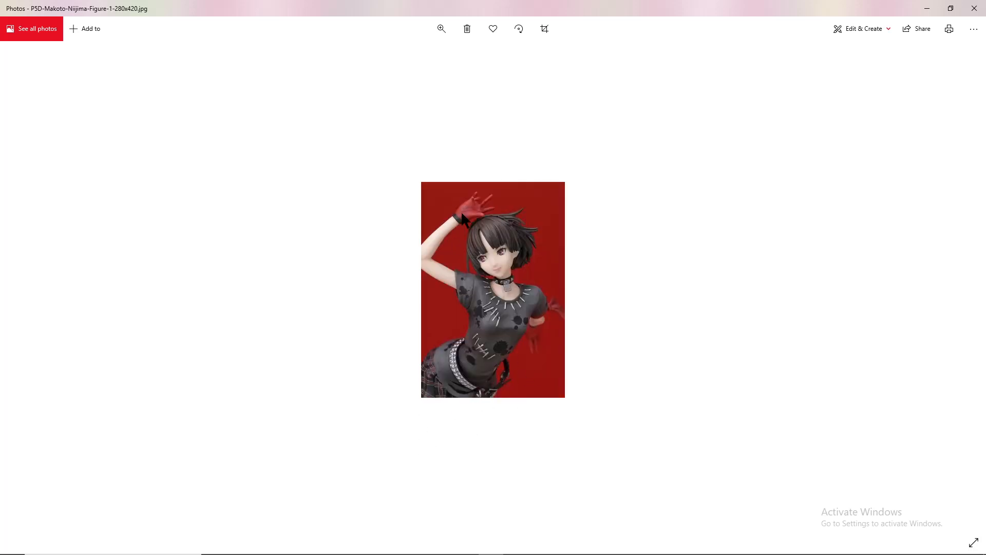
{"action": "mouse_move", "coordinate": [493, 466]}
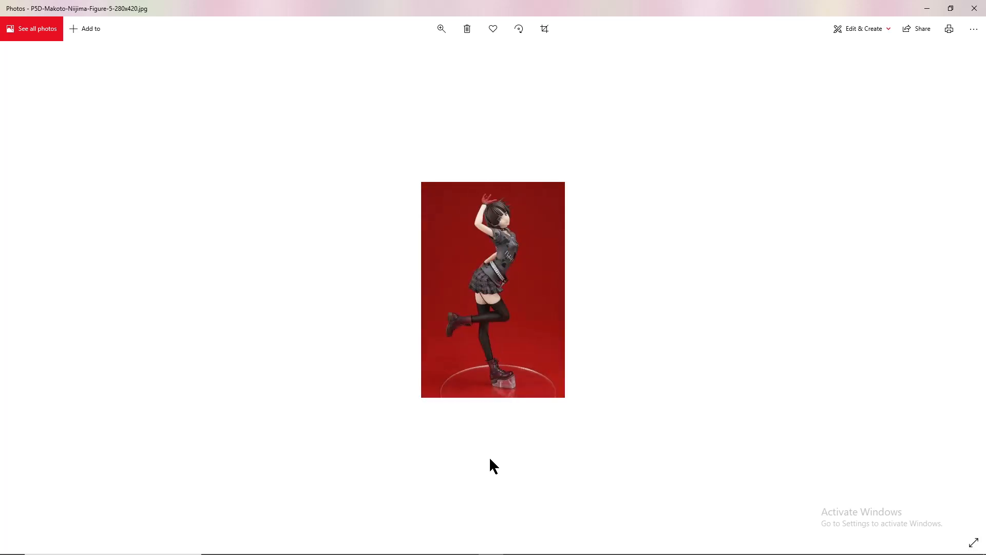
{"action": "key", "text": "Right"}
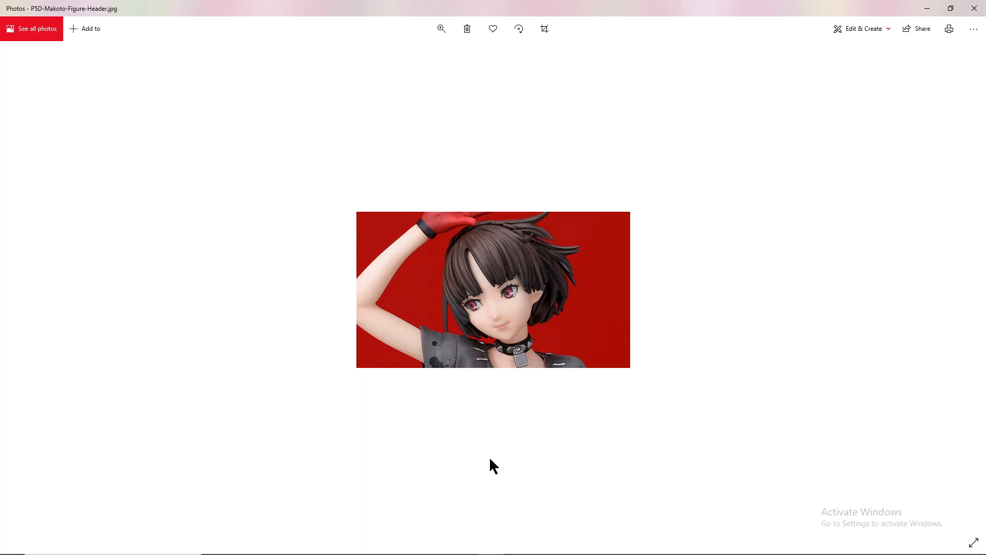
Return to the side-view full-body photo of the figure with one leg raised.
{"action": "key", "text": "Right"}
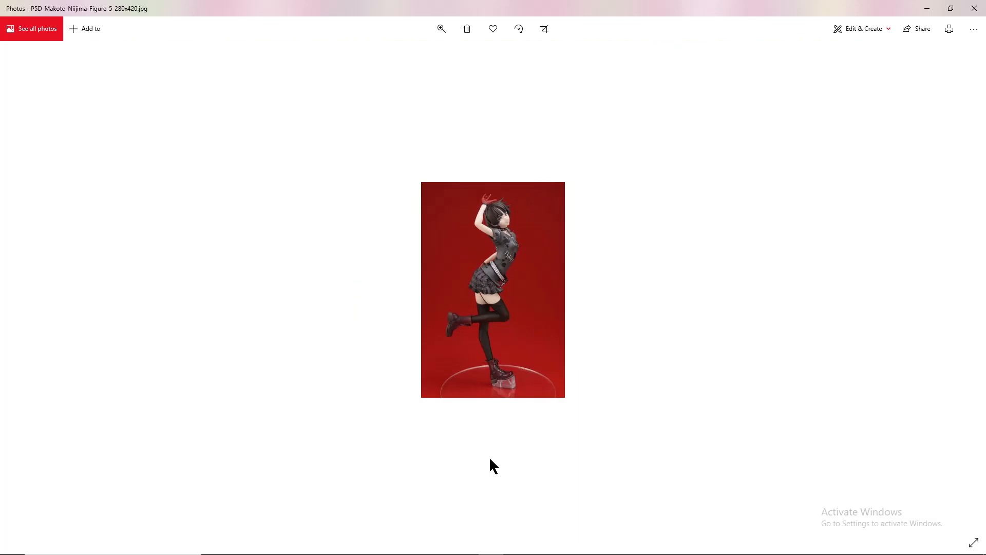
View the front full-body photo, then the figure photographed from behind.
{"action": "key", "text": "Right"}
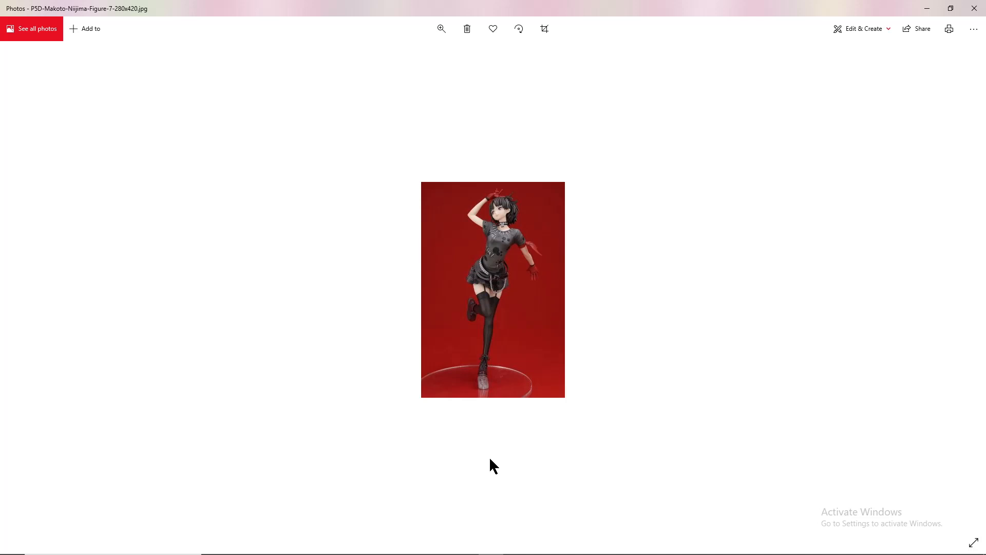
{"action": "mouse_move", "coordinate": [473, 391]}
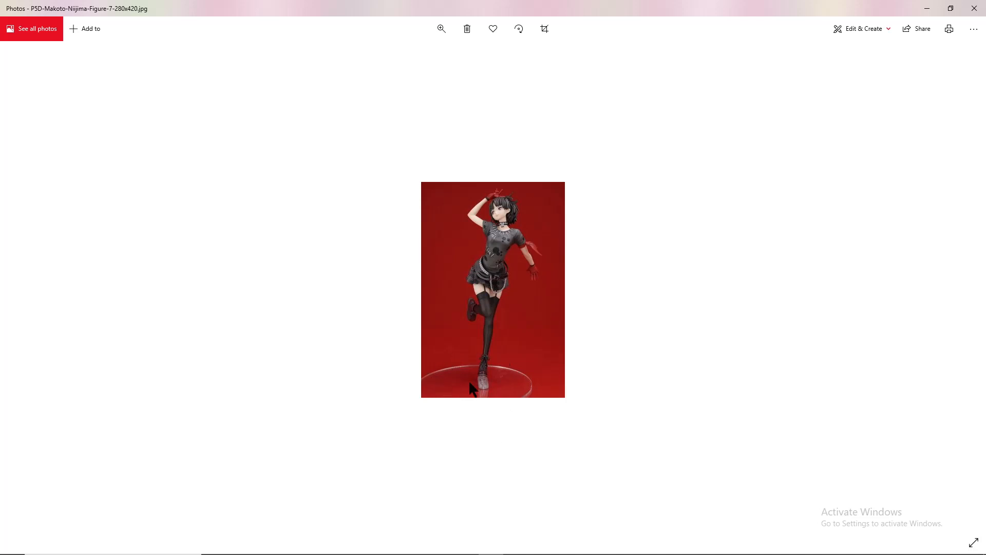
{"action": "key", "text": "right"}
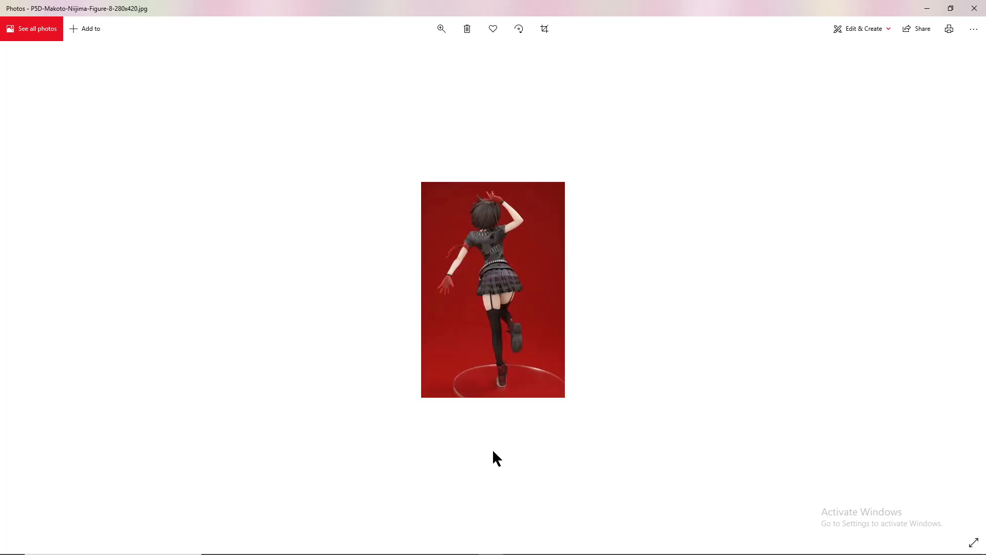
{"action": "mouse_move", "coordinate": [534, 366]}
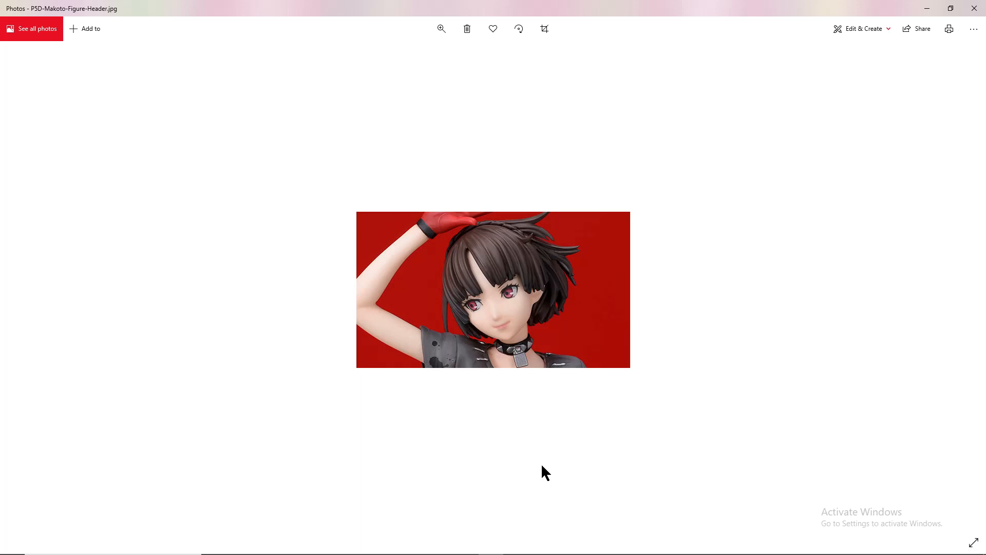
{"action": "key", "text": "Right"}
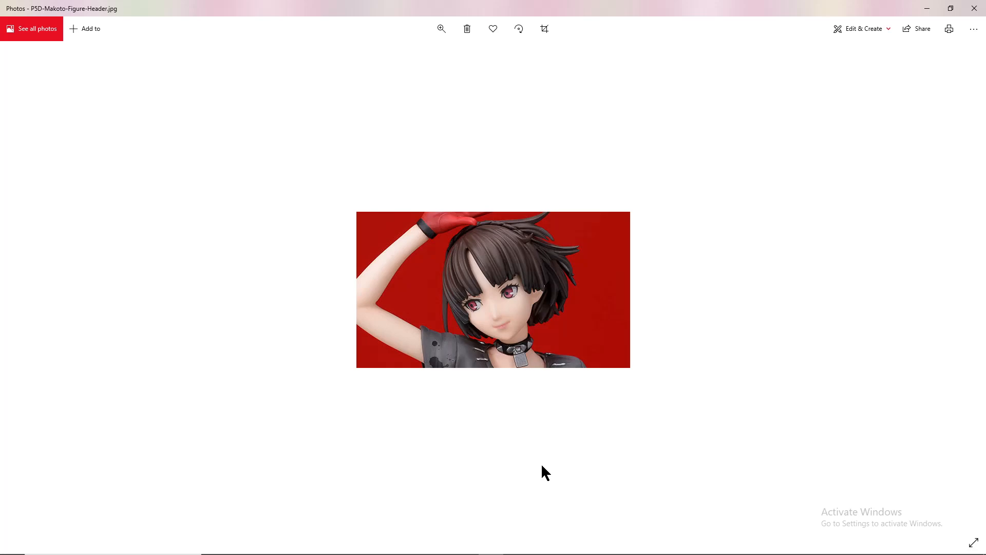
{"action": "mouse_move", "coordinate": [829, 317]}
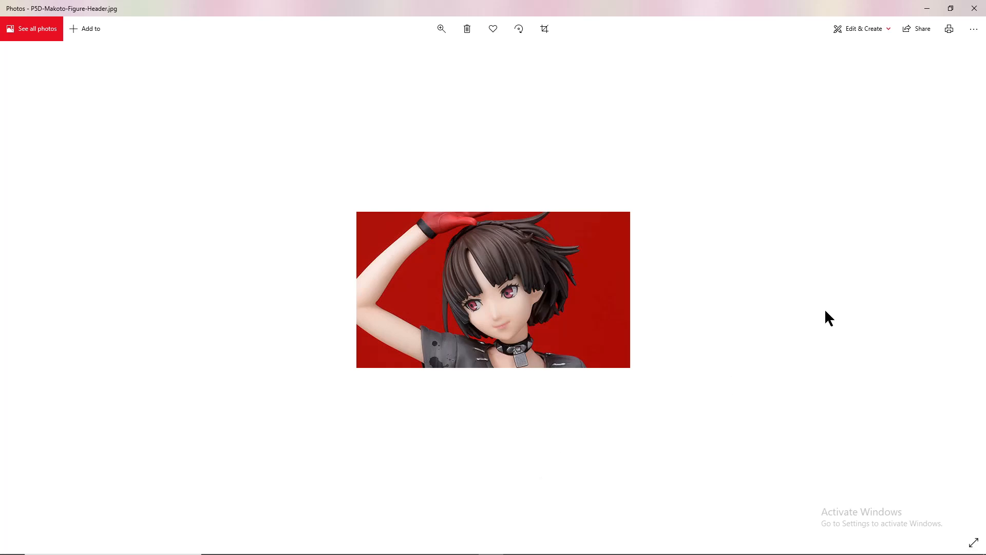